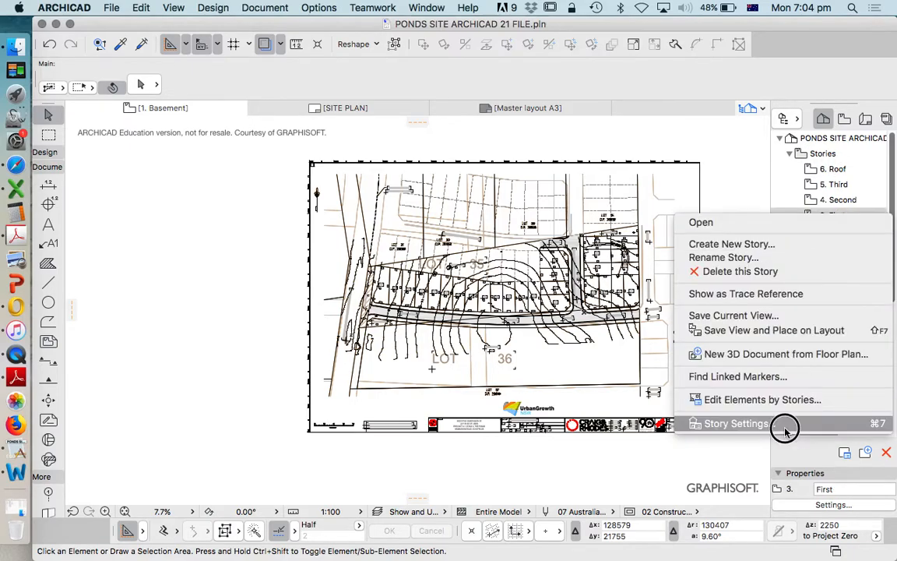
# Rename the Basement story to ref in the Story Settings dialog.
pyautogui.click(732, 424)
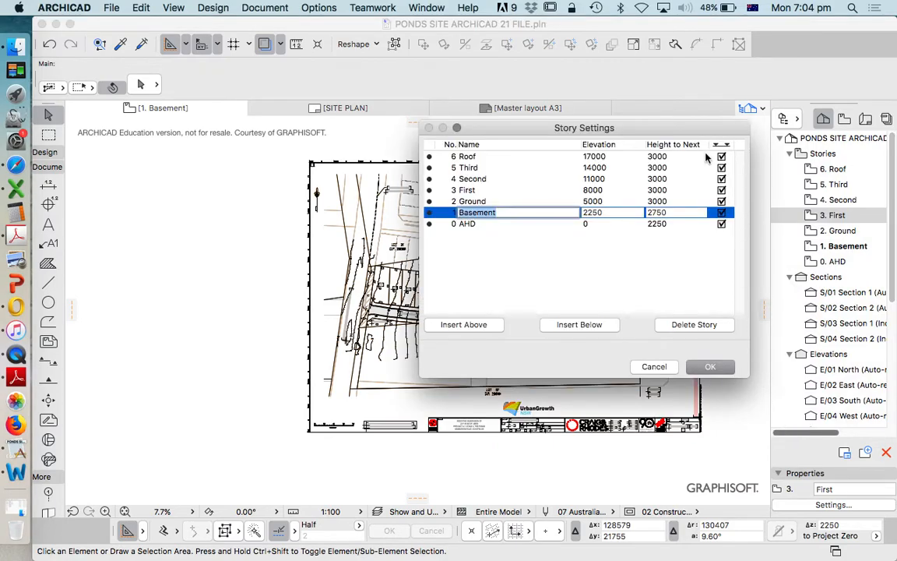
pyautogui.click(658, 224)
pyautogui.write('ref')
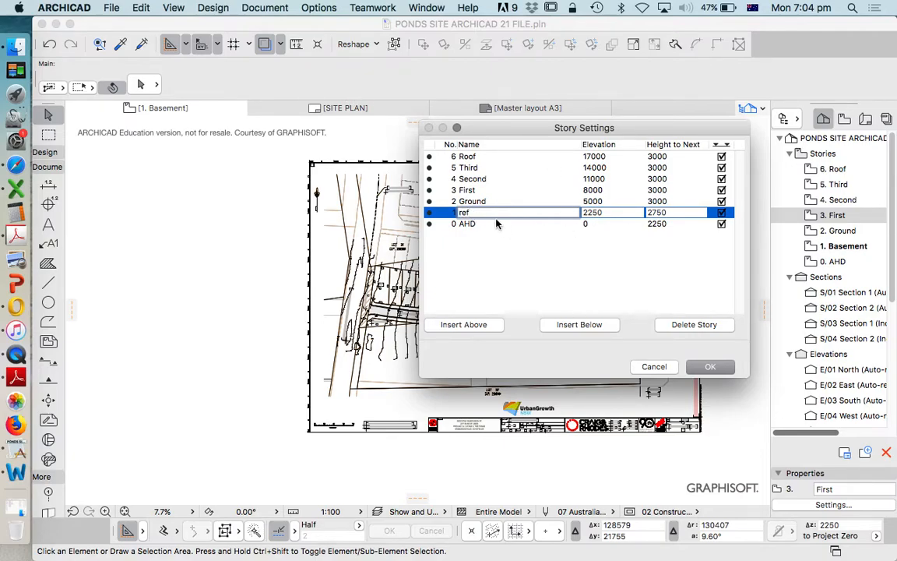
pyautogui.moveTo(501, 196)
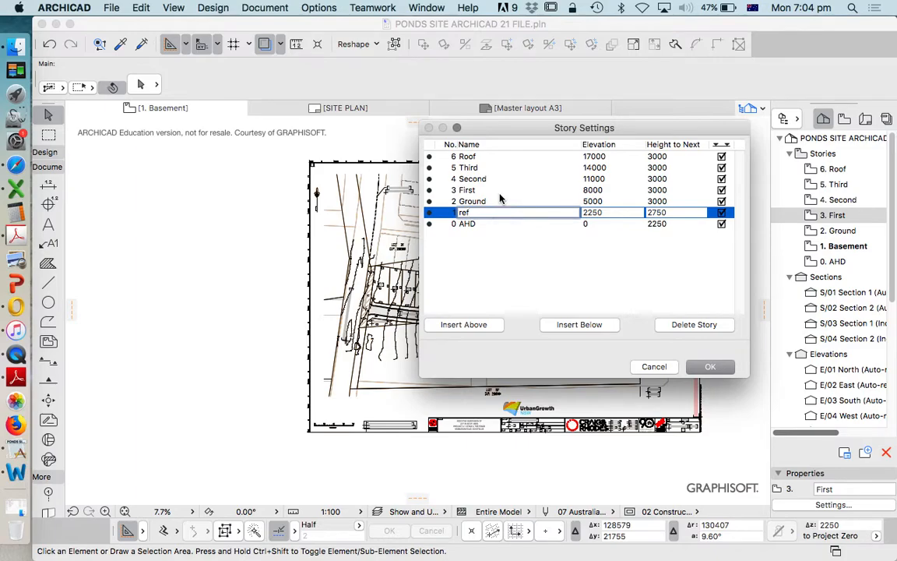
pyautogui.moveTo(480, 227)
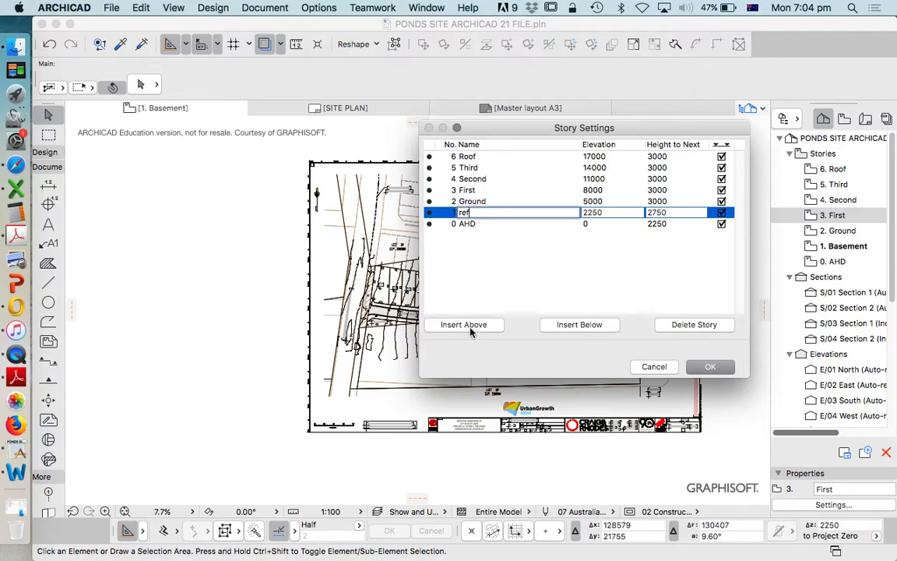
pyautogui.moveTo(472, 327)
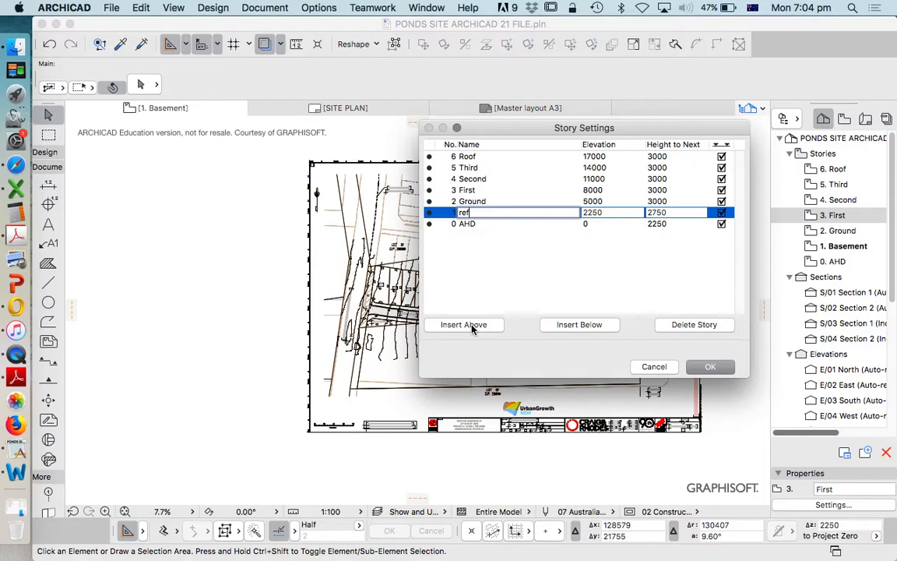
pyautogui.moveTo(483, 330)
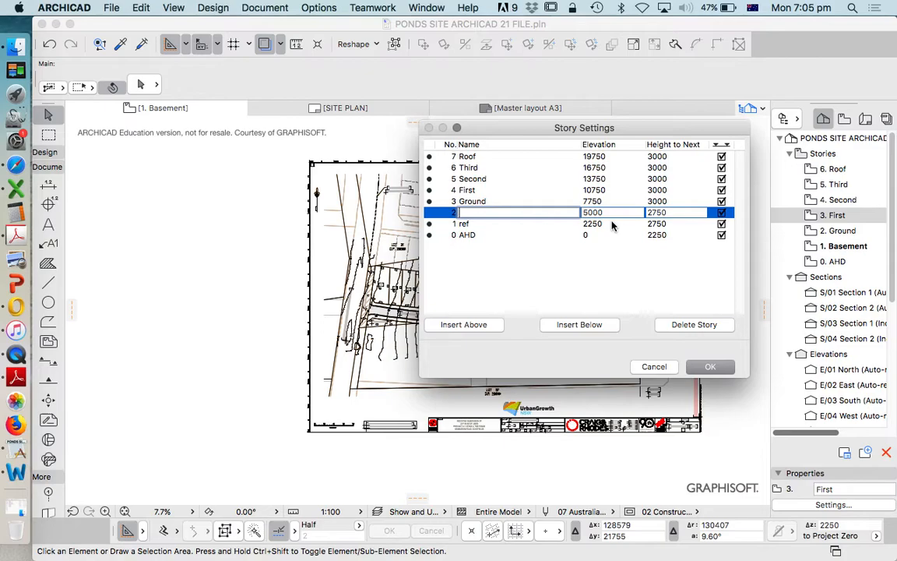
# Name the story inserted above ref as terrain.
pyautogui.write('terrain')
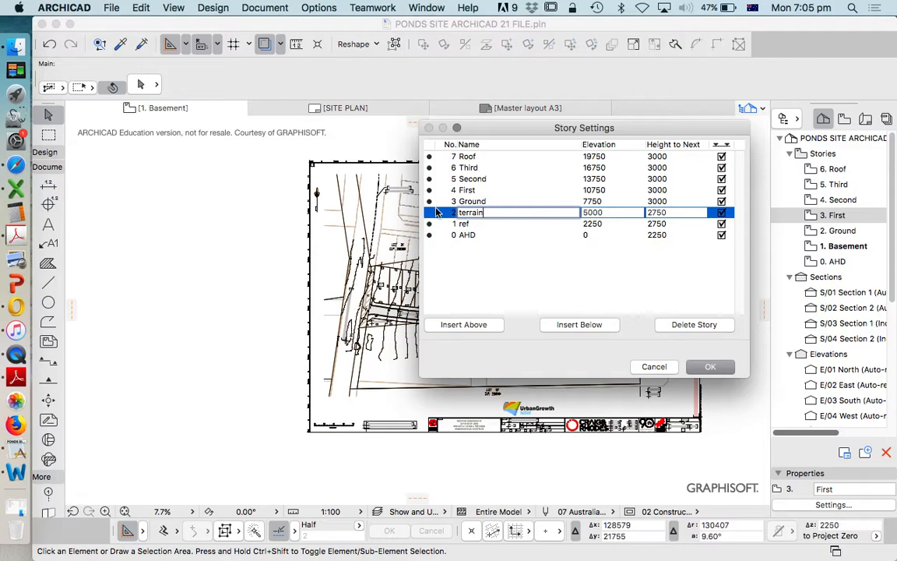
pyautogui.moveTo(16, 330)
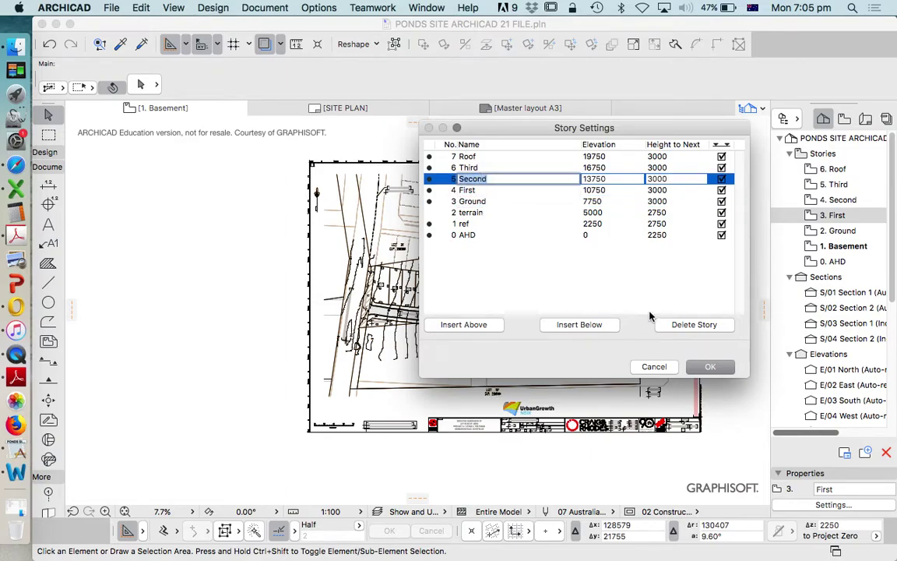
# Delete the surplus upper stories and apply, leaving Roof, First, Ground, terrain, ref and AHD.
pyautogui.click(695, 326)
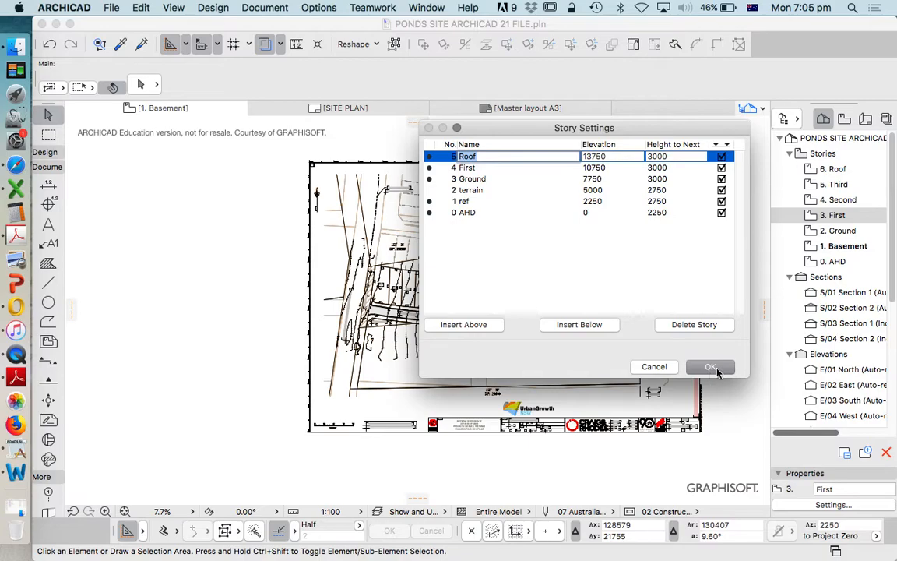
pyautogui.click(695, 325)
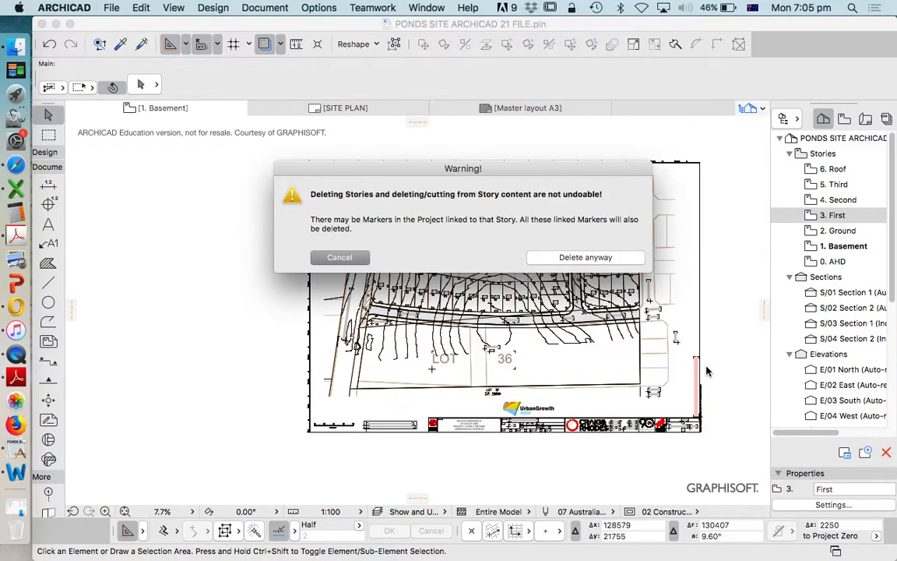
pyautogui.moveTo(539, 193)
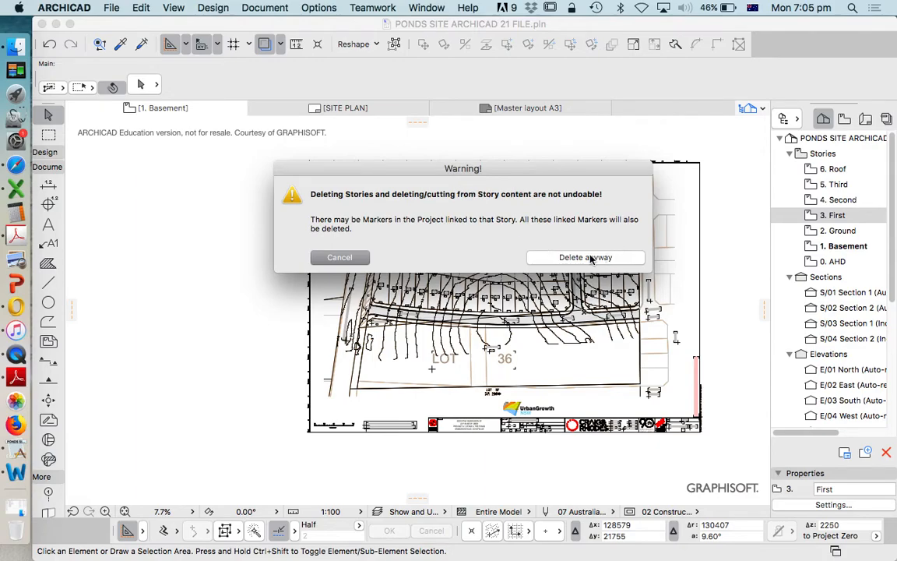
pyautogui.click(586, 257)
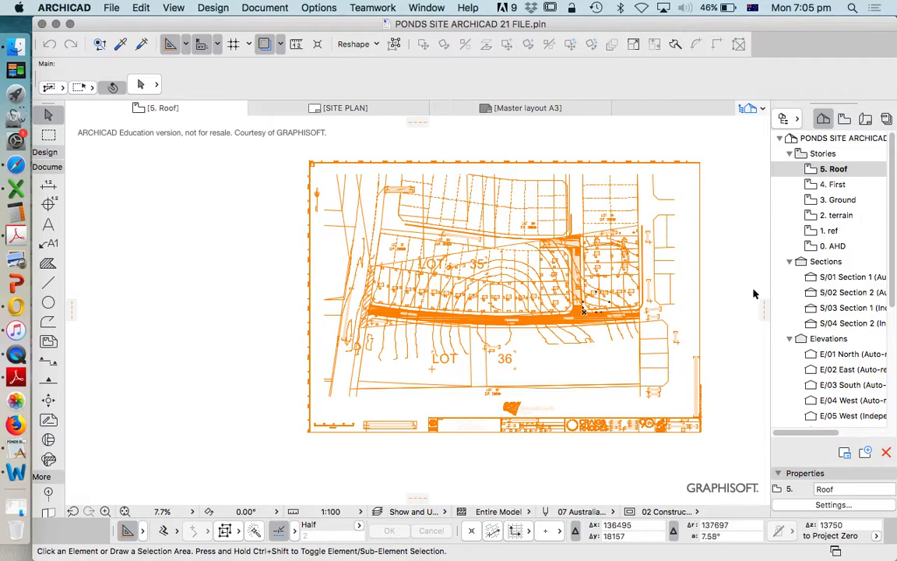
# Switch to the 3. Ground story plan and remove the old fill over lot 4111.
pyautogui.click(835, 200)
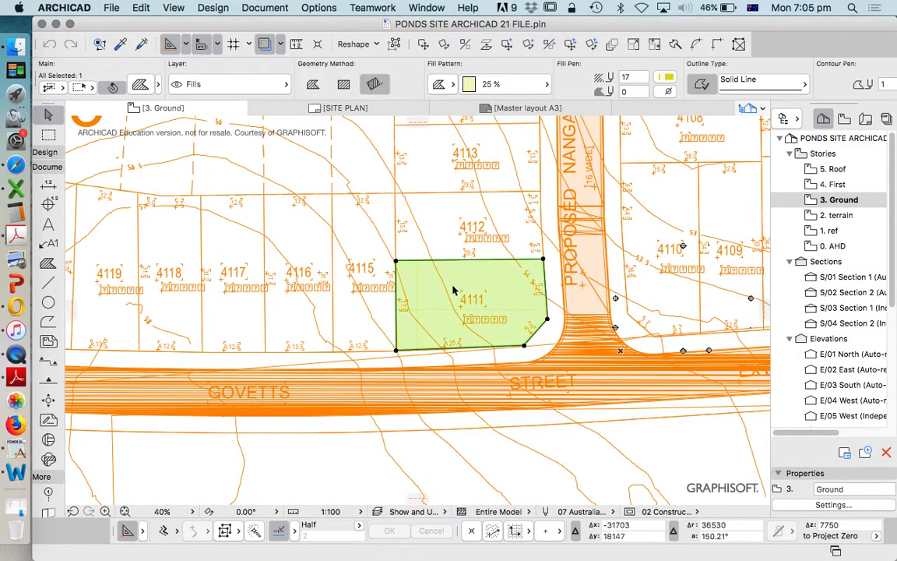
pyautogui.scroll(-3)
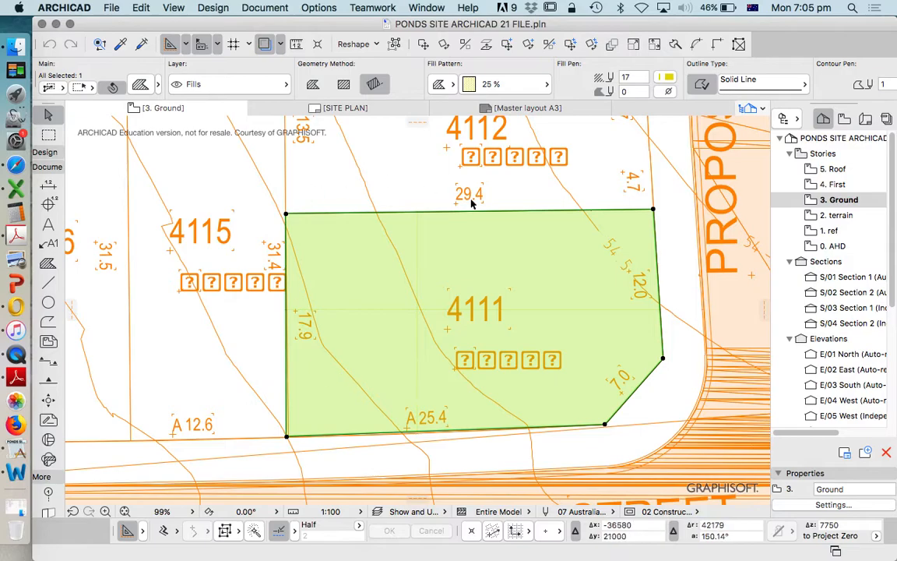
pyautogui.moveTo(595, 293)
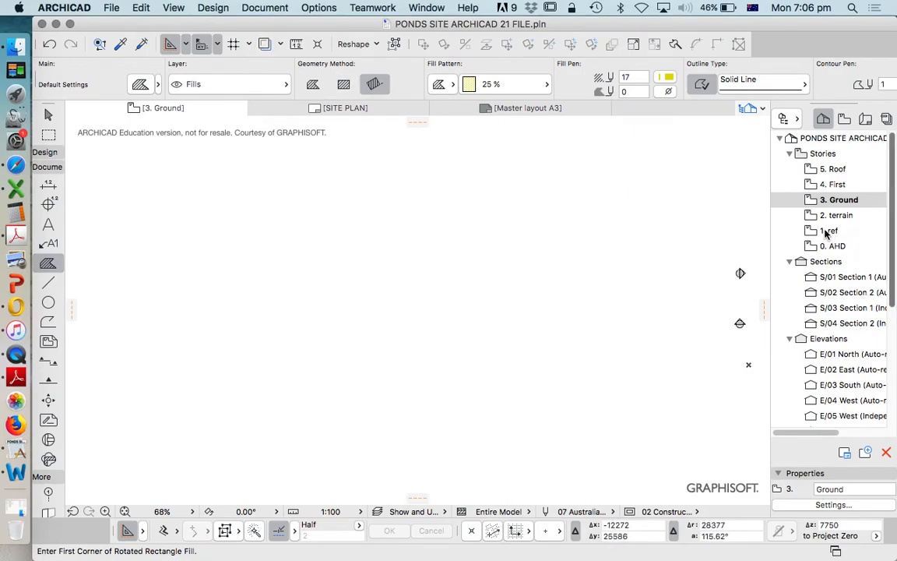
# Show the ref story as a trace reference and begin the fill polygon at lot 4111's first corner.
pyautogui.rightClick(832, 231)
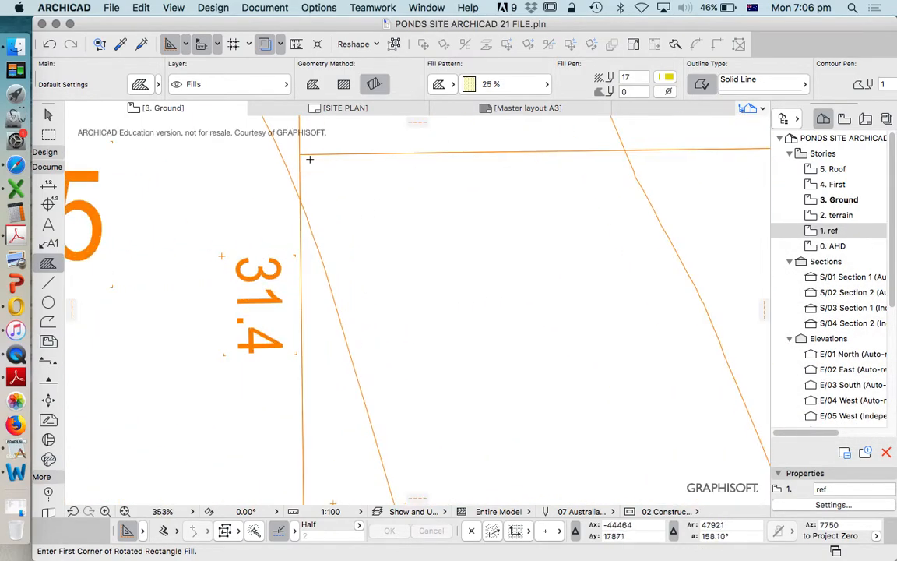
pyautogui.click(299, 155)
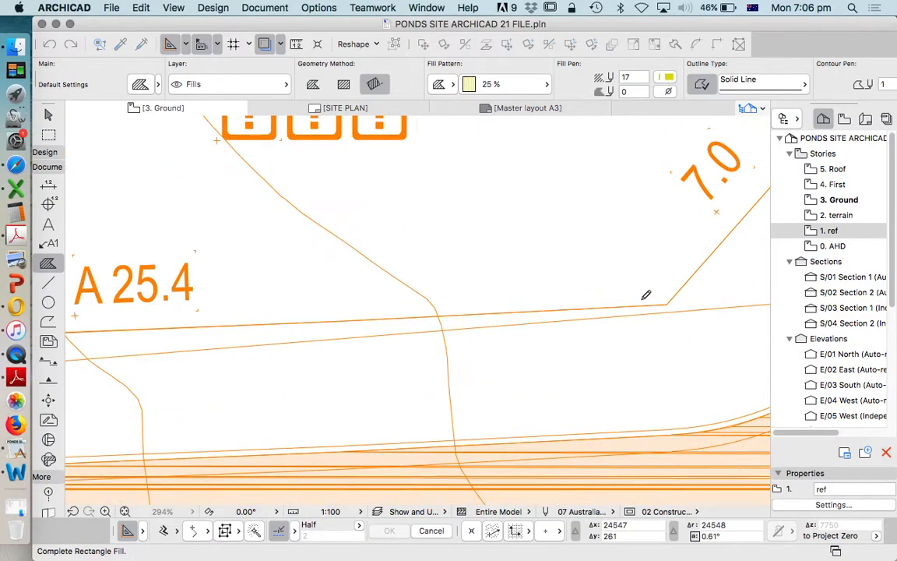
pyautogui.scroll(-3)
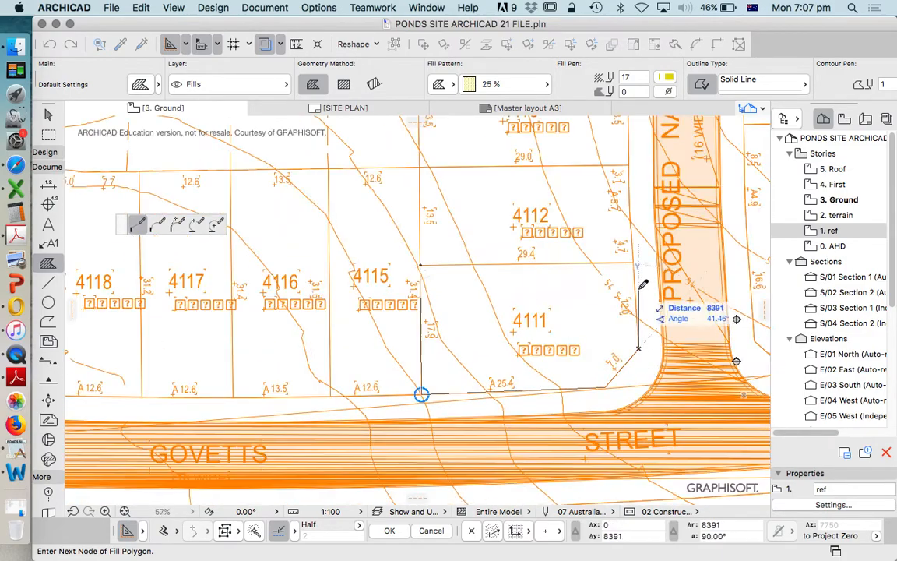
# Close the lot 4111 fill and offset its bottom edge to the lot boundary.
pyautogui.scroll(-3)
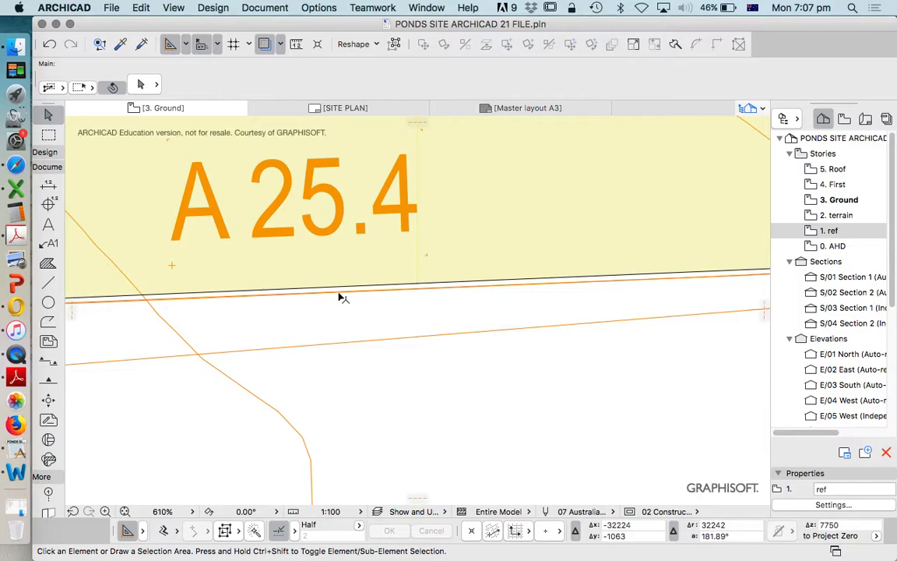
pyautogui.click(299, 286)
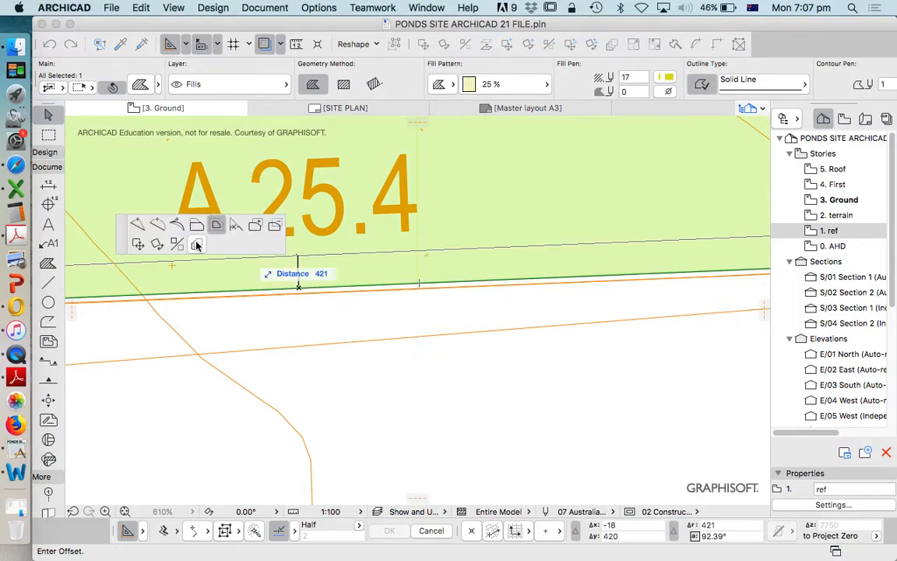
pyautogui.moveTo(157, 224)
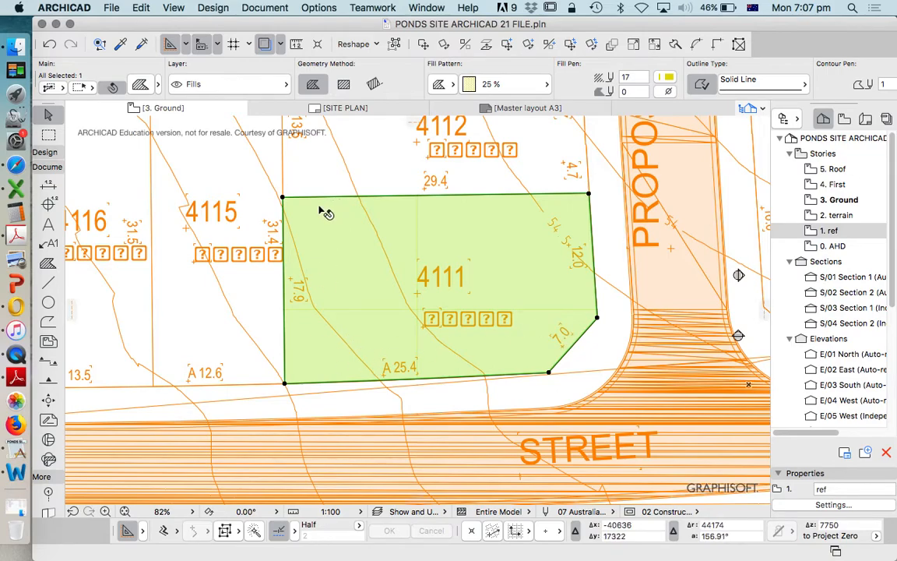
# Give the fill a dash-dot outline and turn the trace reference off.
pyautogui.click(789, 83)
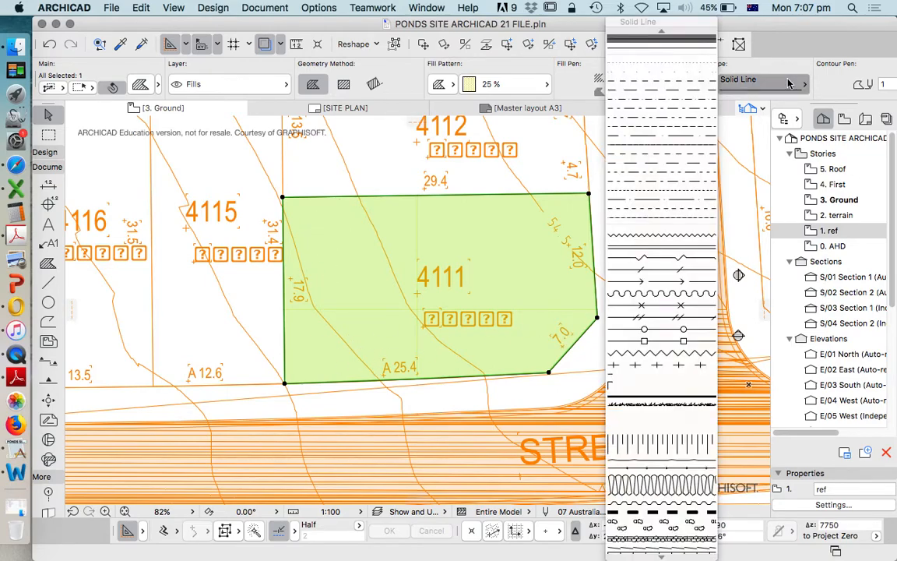
pyautogui.click(662, 109)
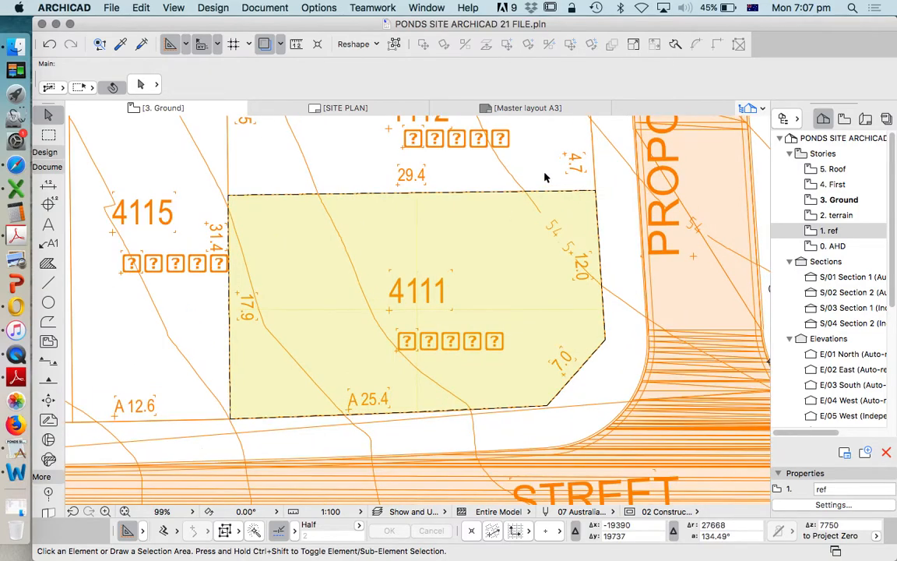
pyautogui.click(265, 44)
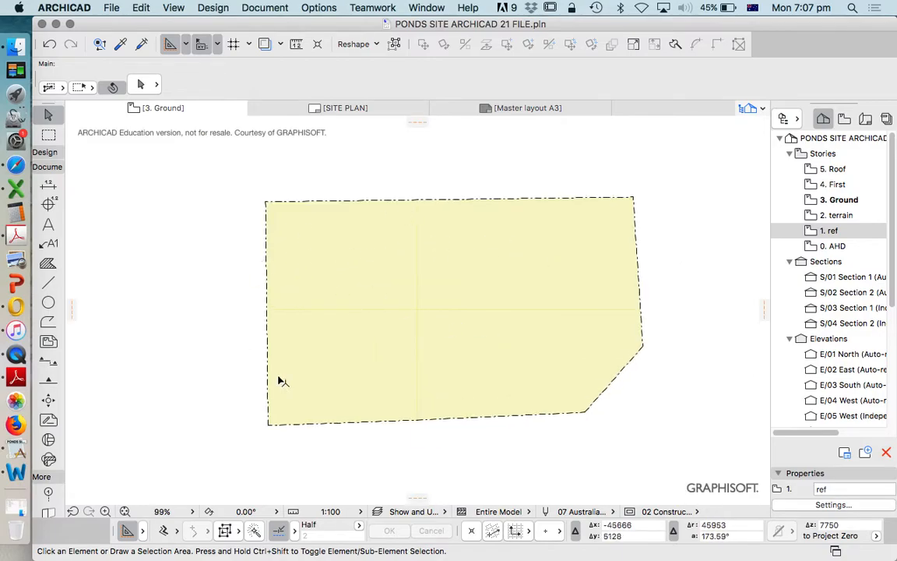
pyautogui.moveTo(14, 249)
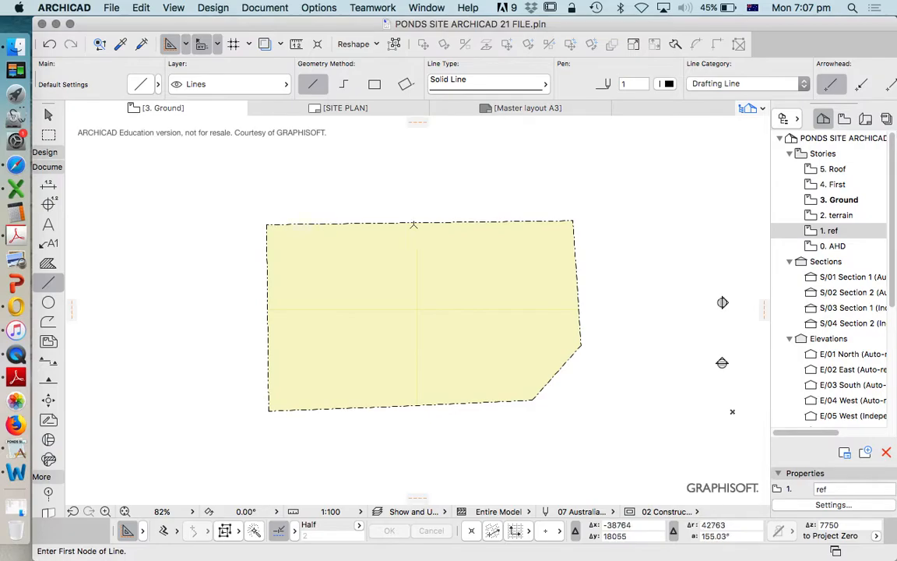
pyautogui.moveTo(271, 257)
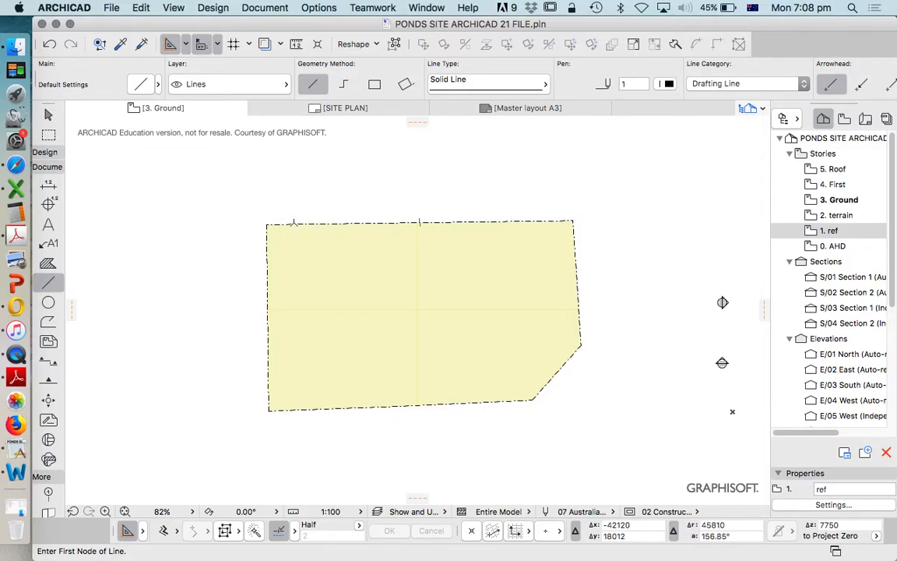
pyautogui.moveTo(284, 218)
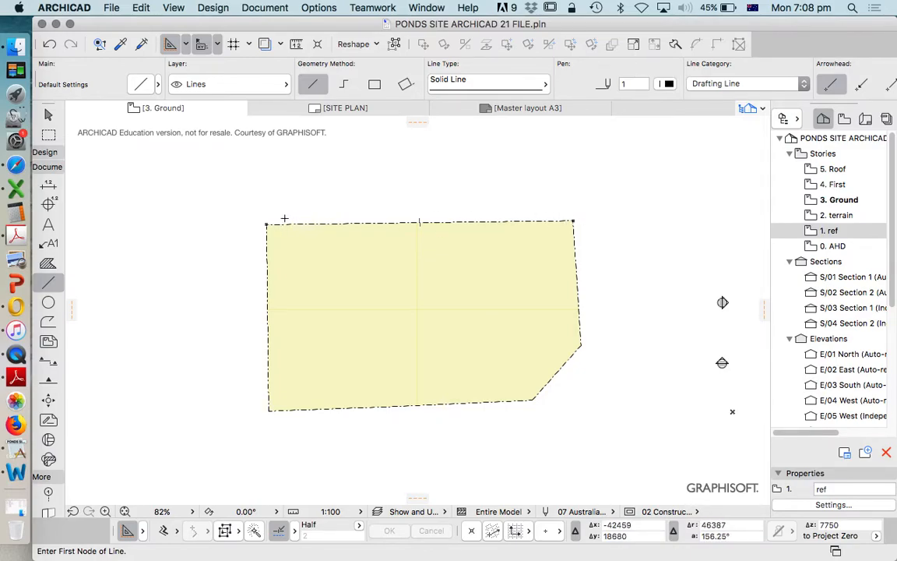
pyautogui.moveTo(443, 244)
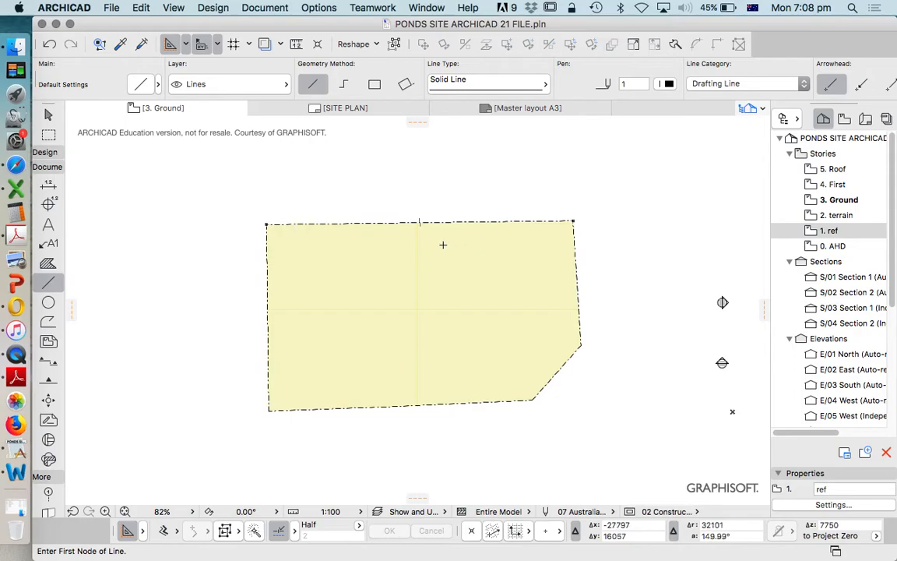
pyautogui.moveTo(400, 231)
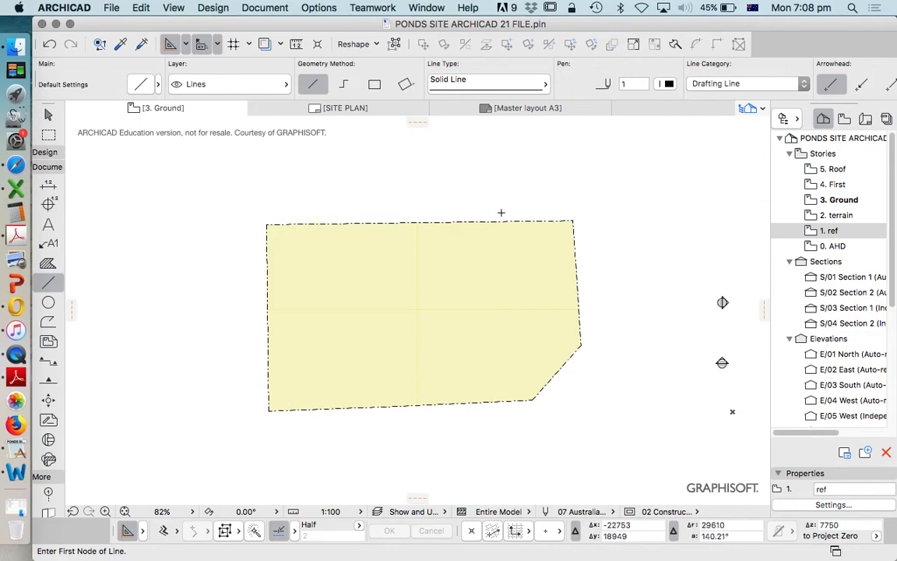
pyautogui.moveTo(531, 215)
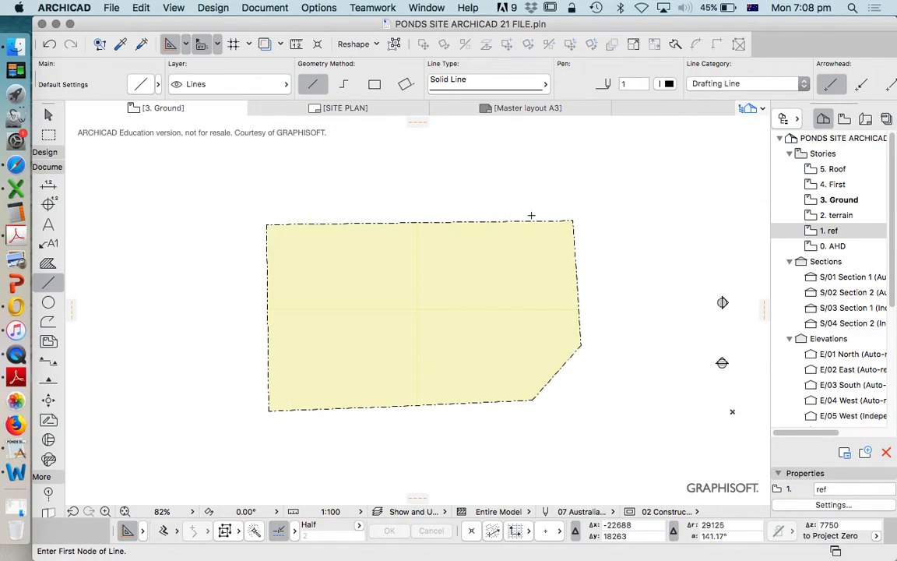